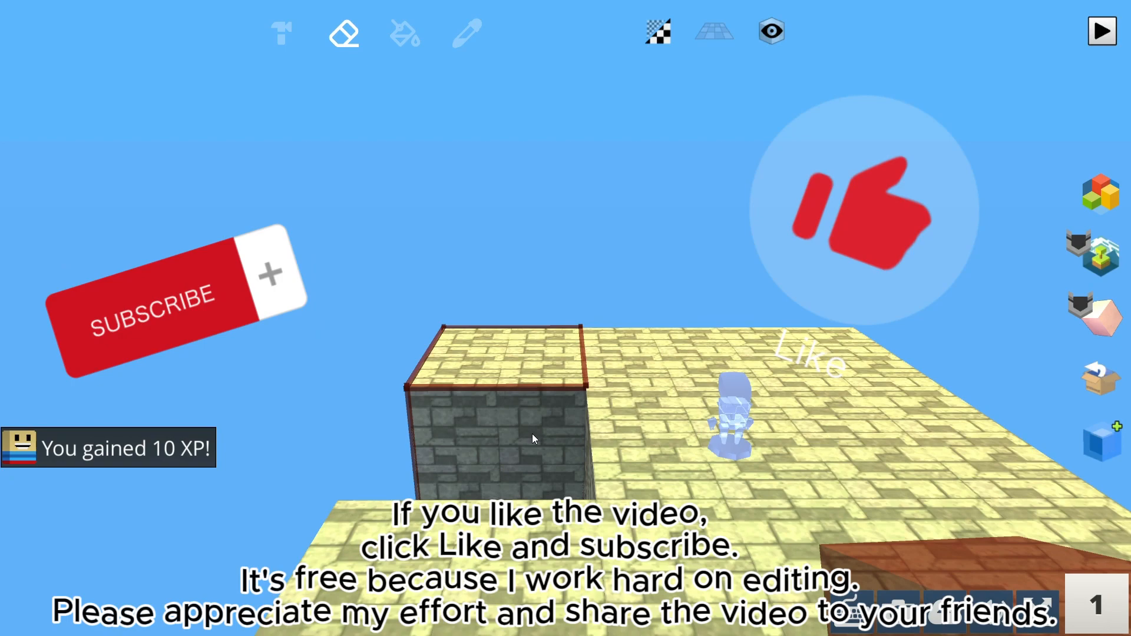
Step: Place the prebuilt stone cell with tiled sand floor and open front onto the platform
click(1102, 31)
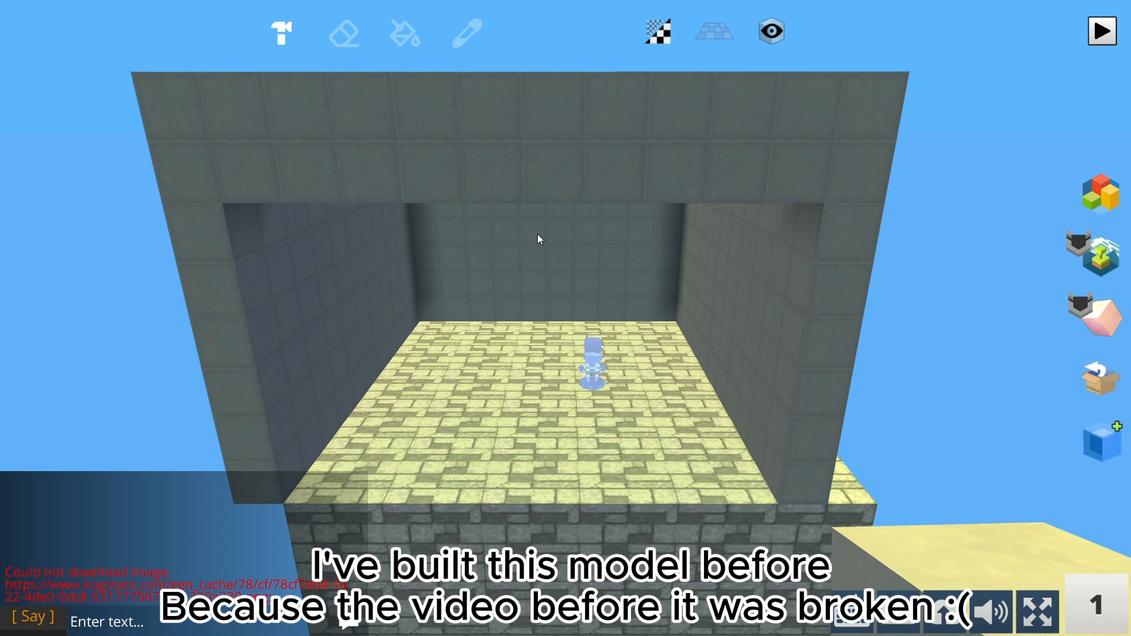
Step: Walk to the cell floor's front edge and enter edit mode on the cell model
click(1100, 440)
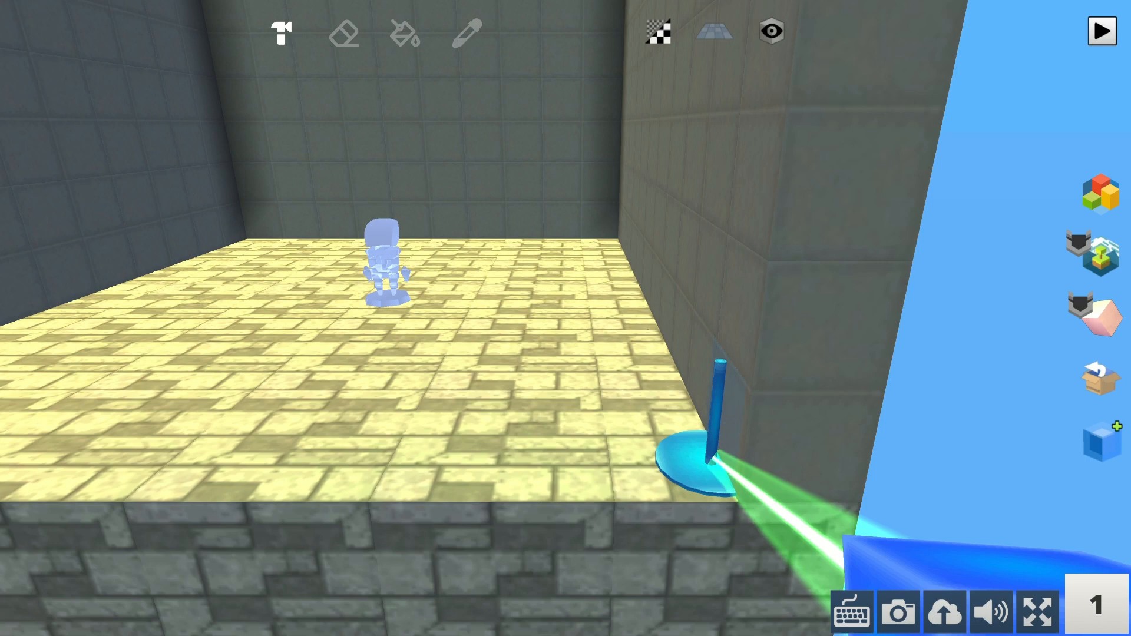
click(1101, 31)
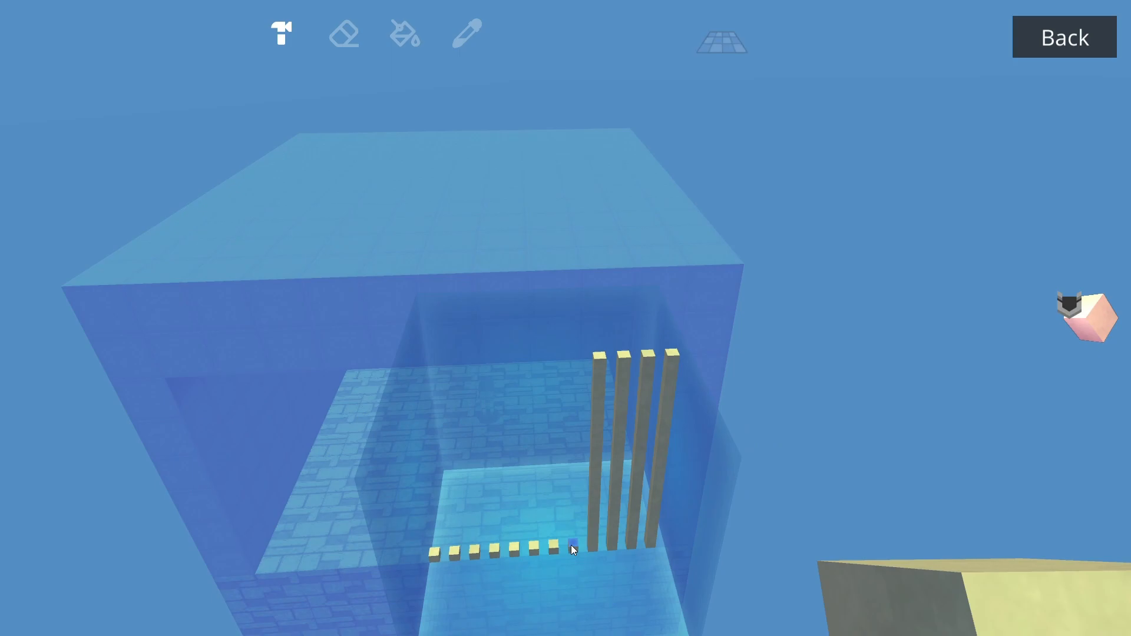
Step: Stack grey cubes into tall vertical bars spanning the whole cell front
click(1063, 36)
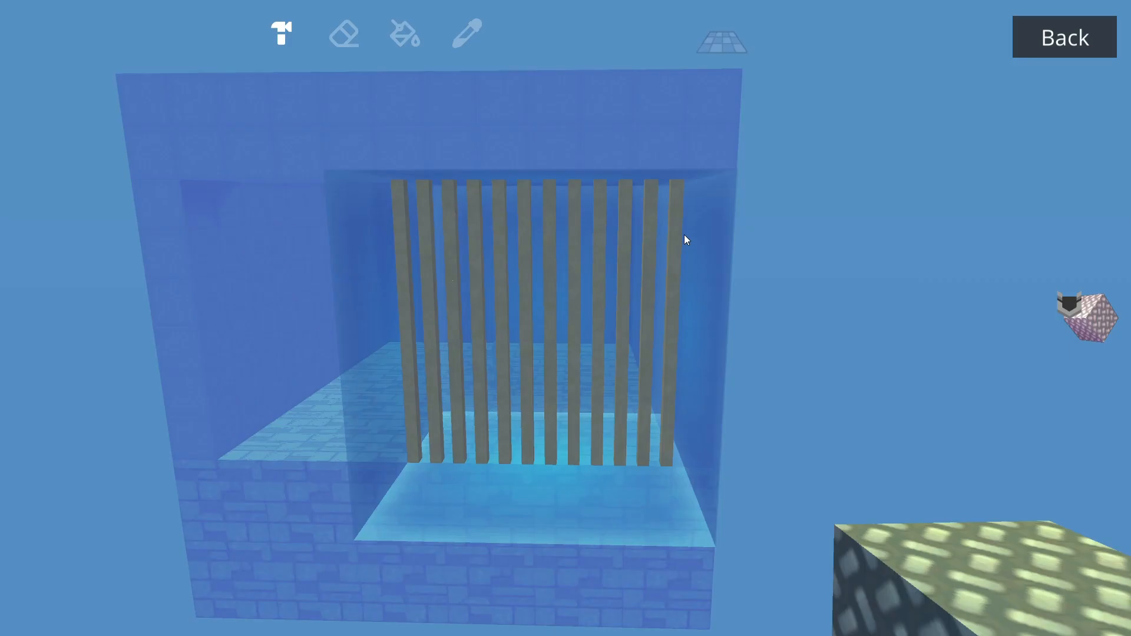
click(404, 33)
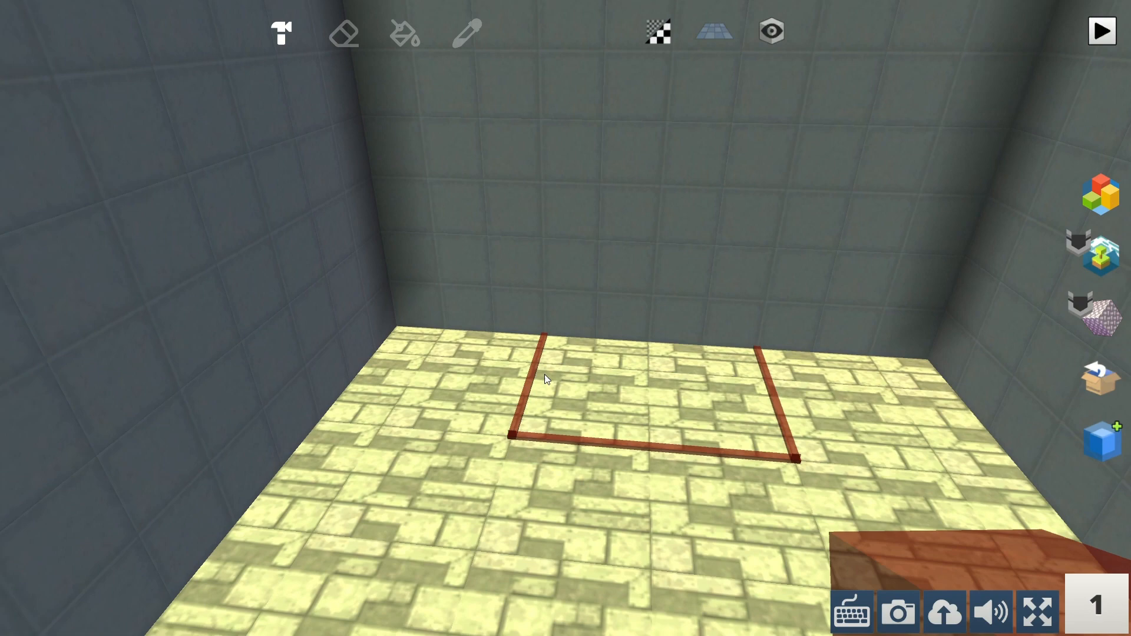
Step: Erase back-wall cubes to form a window and start a new model's size selection
click(1102, 30)
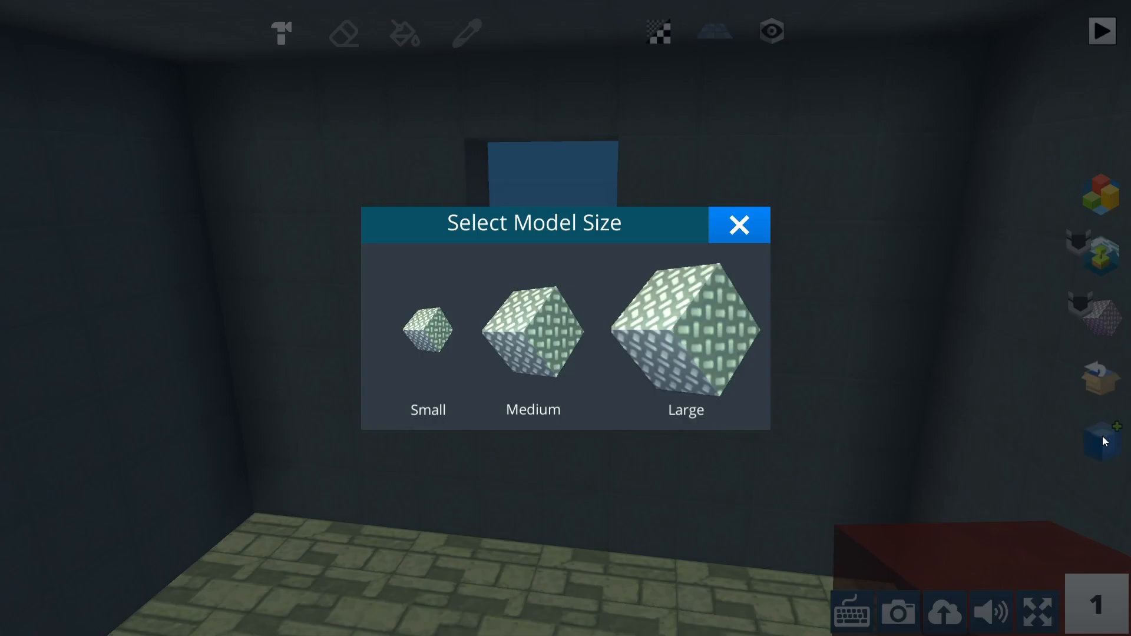
Step: Choose a model size and place the new bed model against the cell's side wall
click(739, 225)
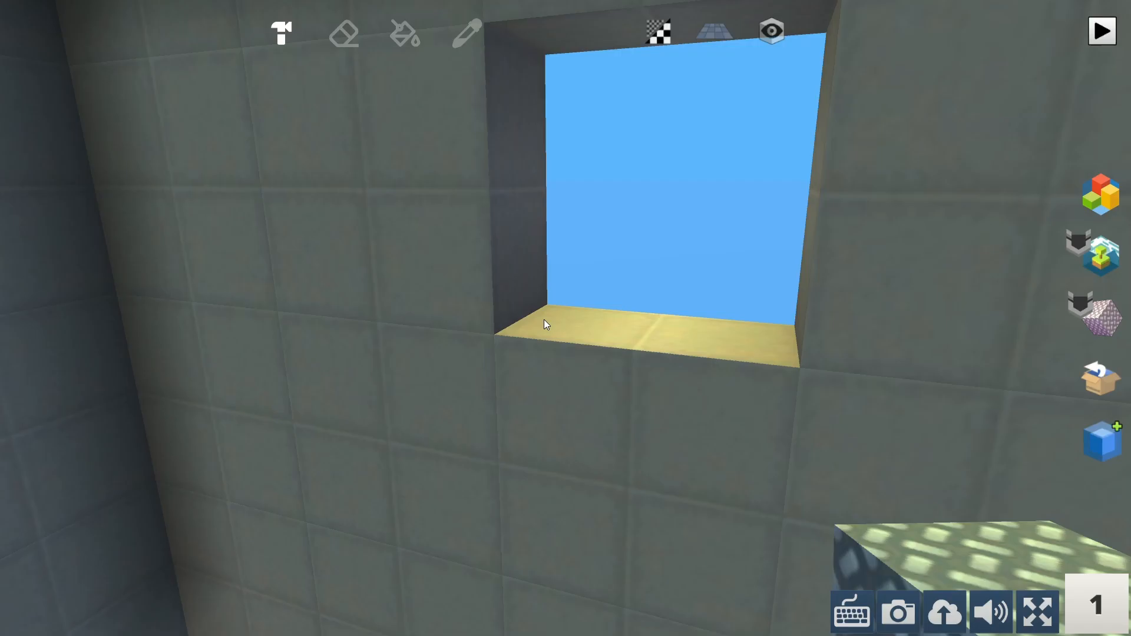
click(1103, 30)
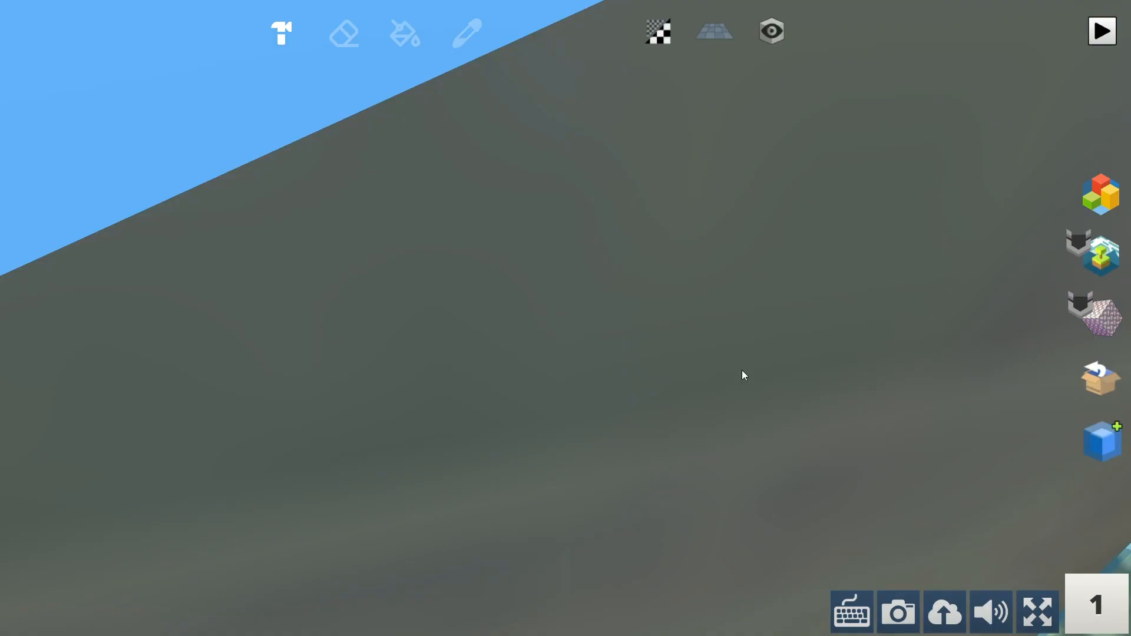
click(1102, 30)
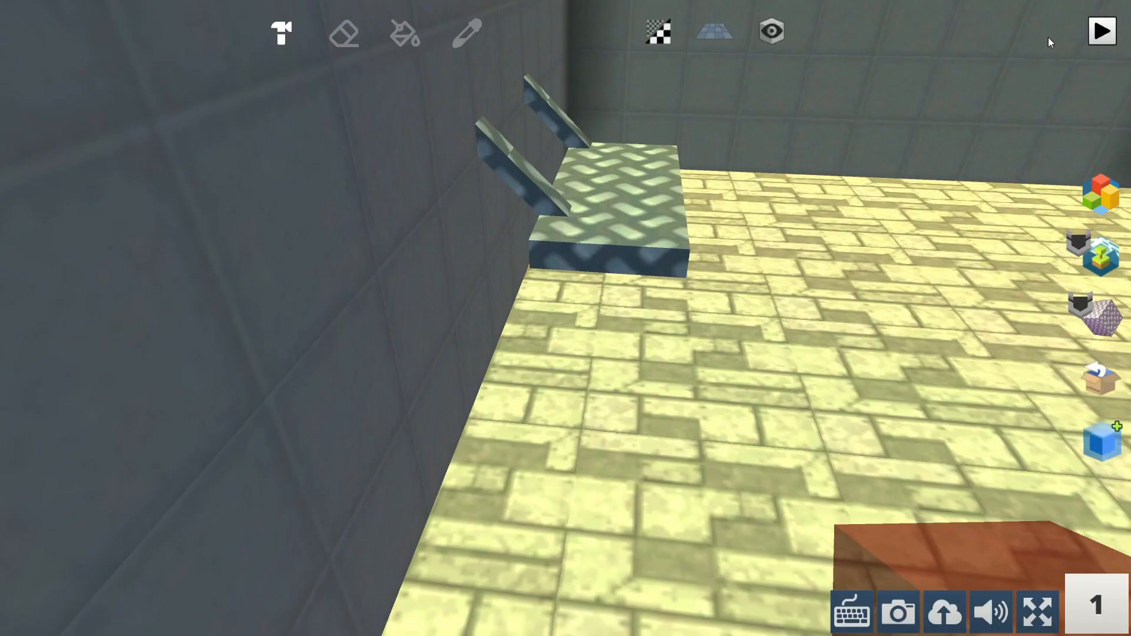
Step: Add a patterned flat slab with two diagonal supports to form the wall-mounted bunk
click(1103, 30)
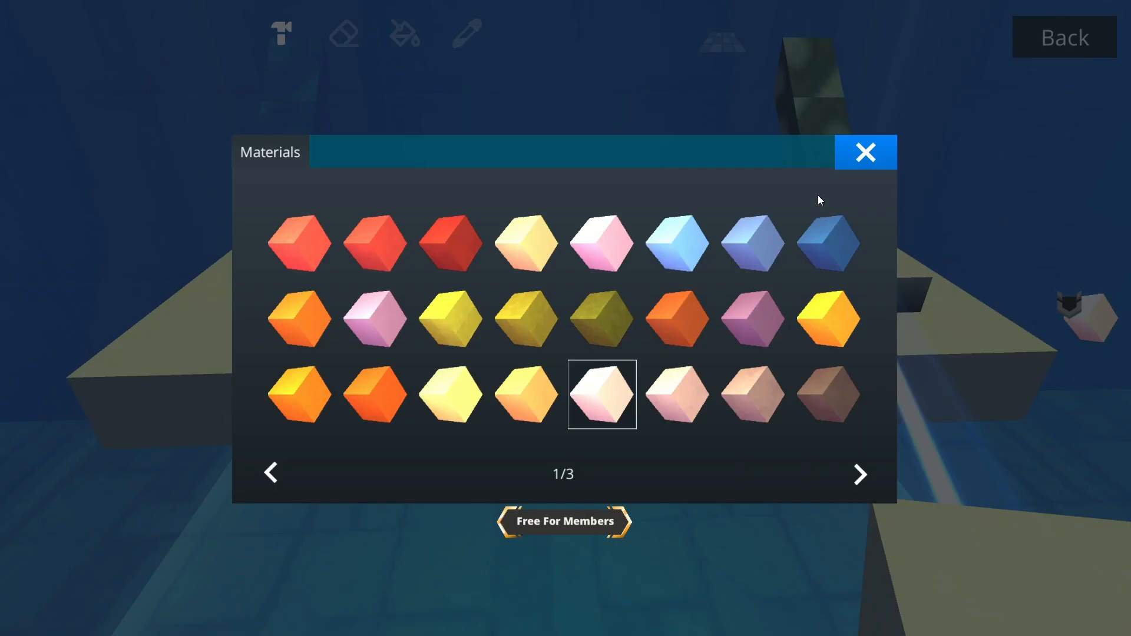
Step: Give the bunk a white mattress and red pillow, and place the toilet blueprint
click(865, 152)
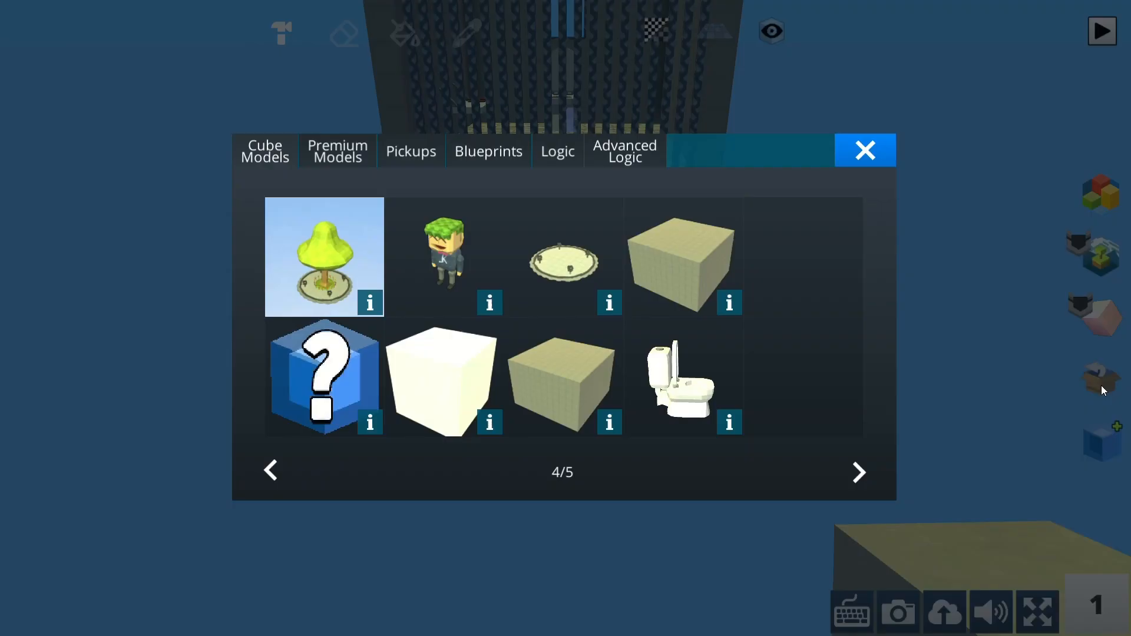
click(865, 151)
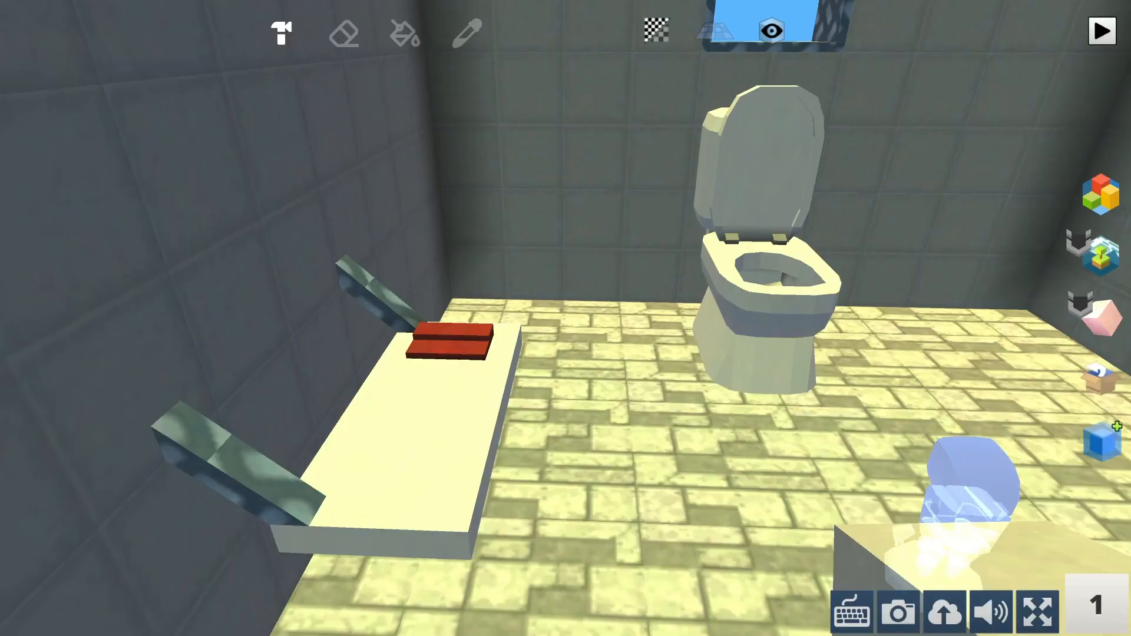